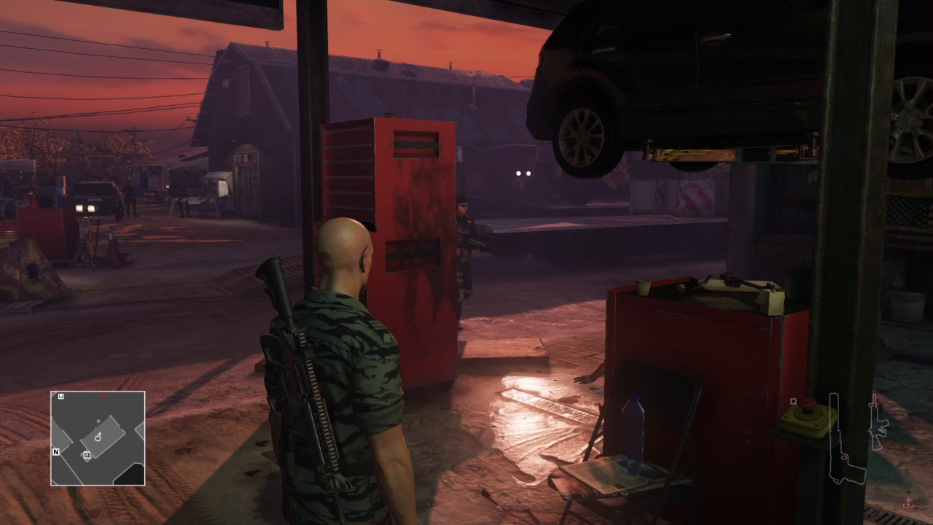
key("q")
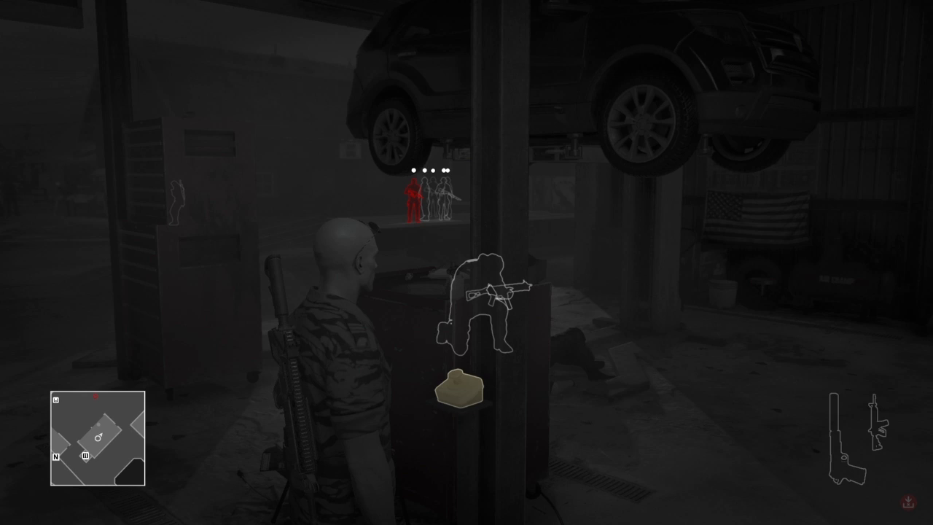